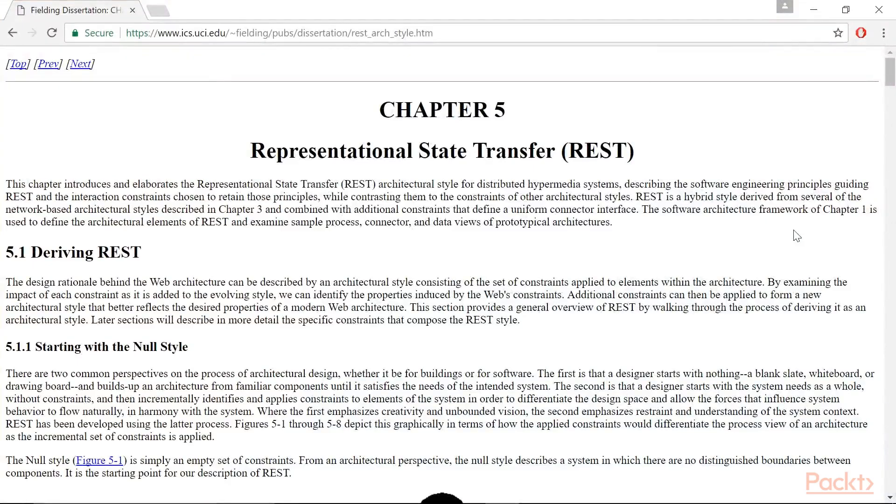
Go from Fielding's REST chapter to the delphimvcframework GitHub repository page.
{"action": "left_click", "coordinate": [279, 33]}
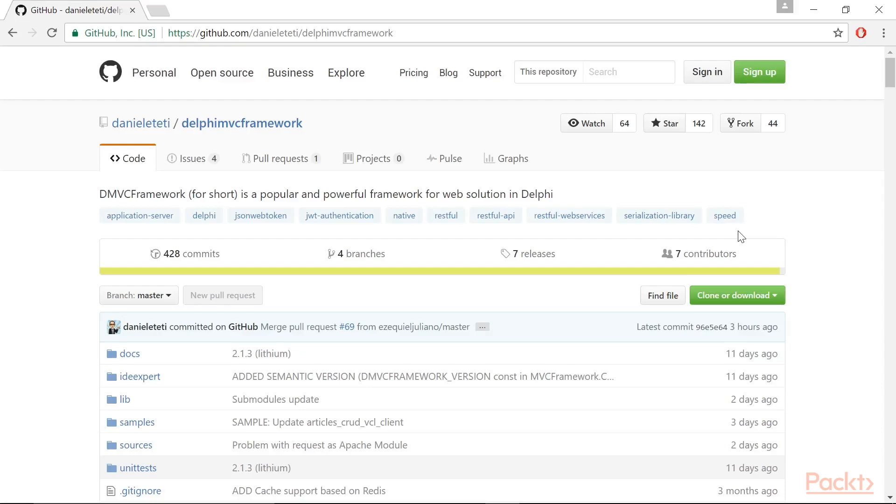
Bring up the RAD Studio 10.1 Berlin welcome page instead of Chrome.
{"action": "left_click", "coordinate": [279, 32]}
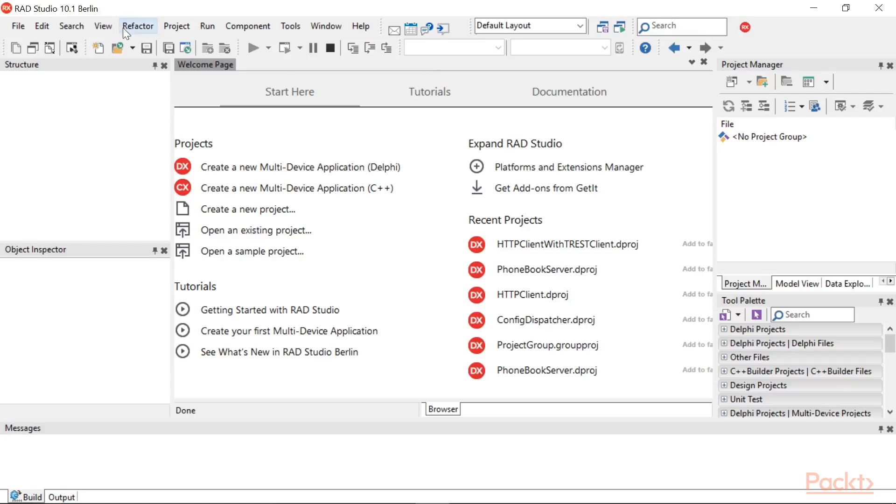
Review the Delphi library path list for the delphimvcframework folders, then cancel without changes.
{"action": "left_click", "coordinate": [256, 231]}
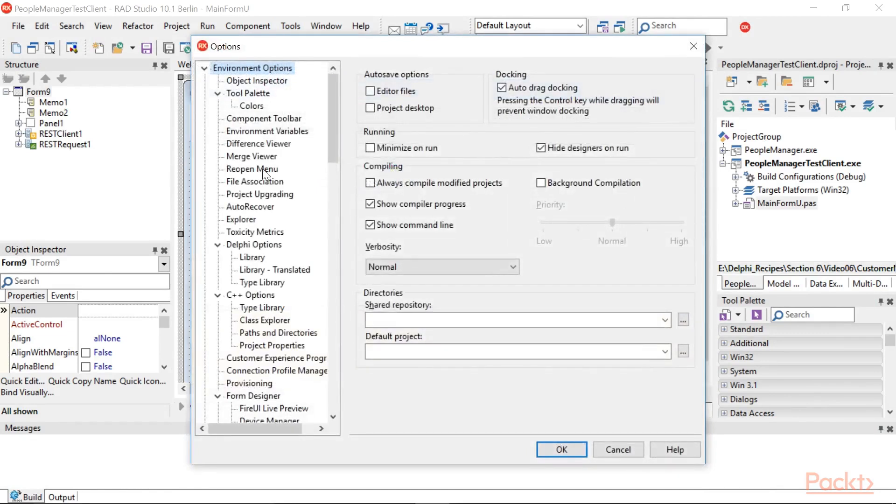
{"action": "left_click", "coordinate": [251, 258]}
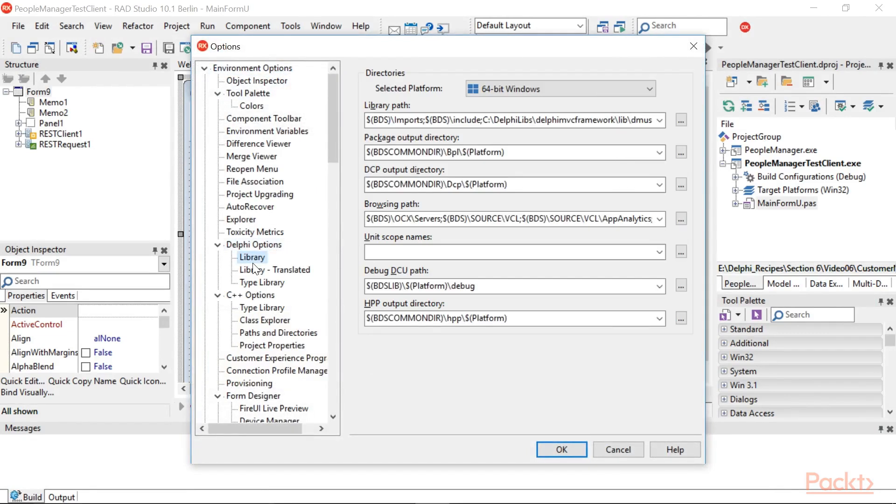
{"action": "left_click", "coordinate": [681, 121]}
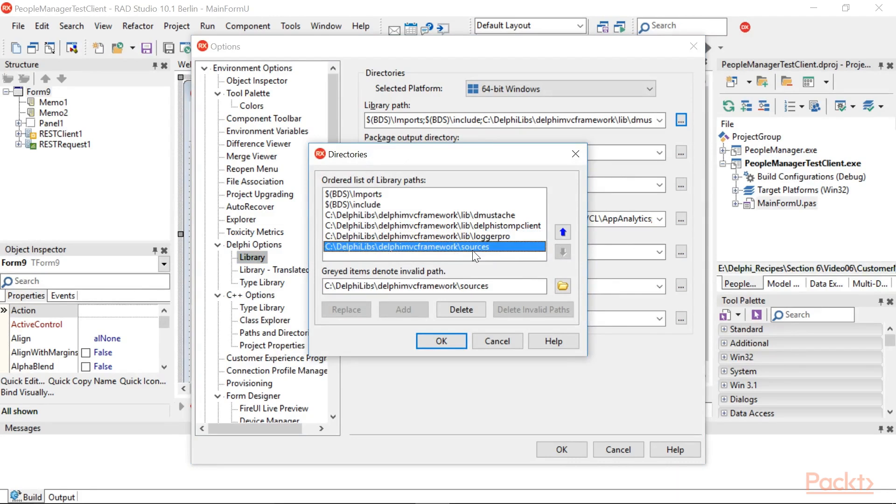
{"action": "mouse_move", "coordinate": [488, 264]}
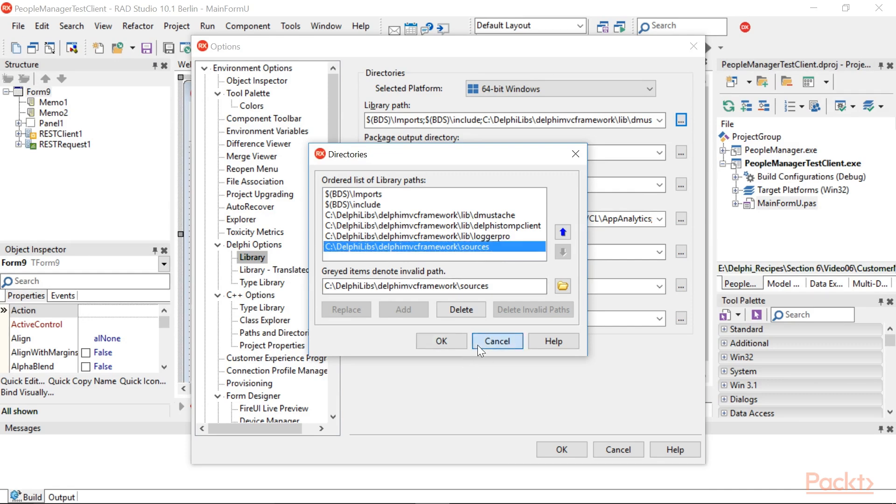
{"action": "left_click", "coordinate": [496, 341]}
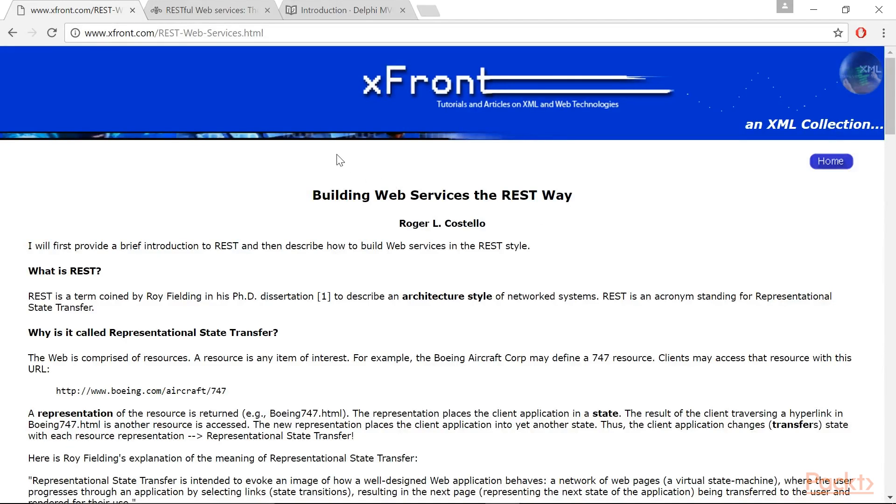
Visit the xFront, IBM RESTful Web services and DMVCFramework guide tabs, checking their addresses.
{"action": "left_click", "coordinate": [171, 33]}
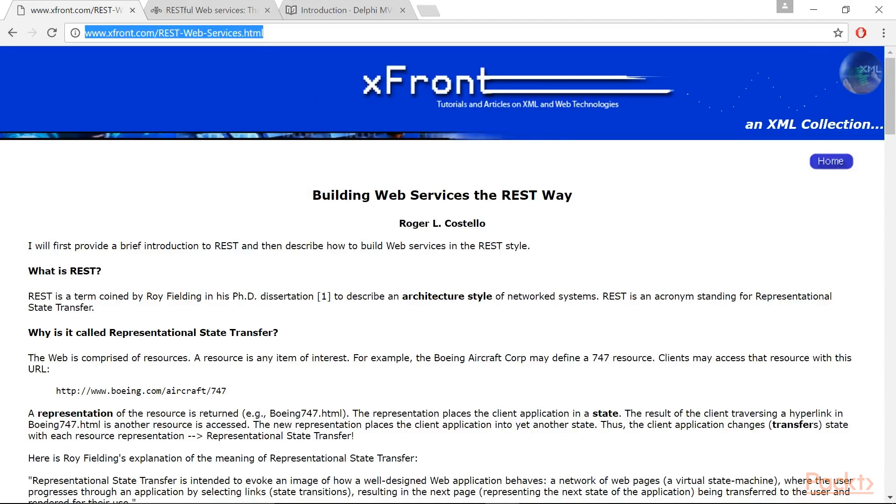
{"action": "mouse_move", "coordinate": [204, 174]}
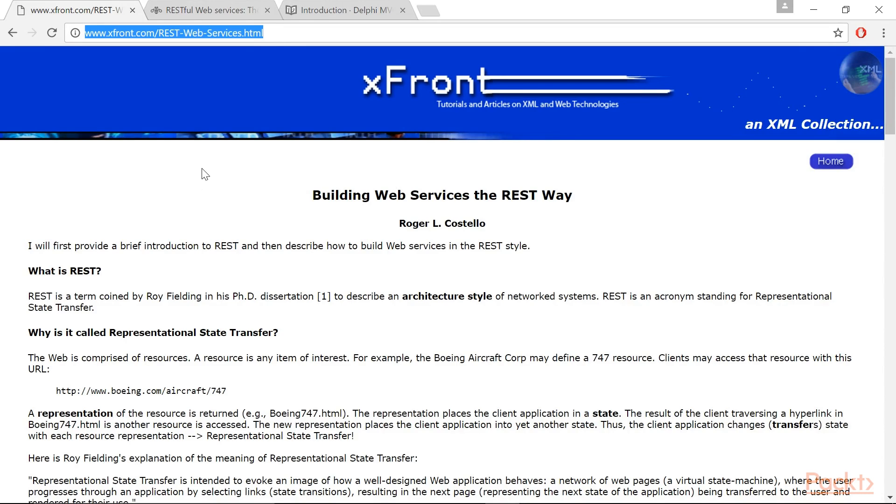
{"action": "left_click", "coordinate": [209, 10]}
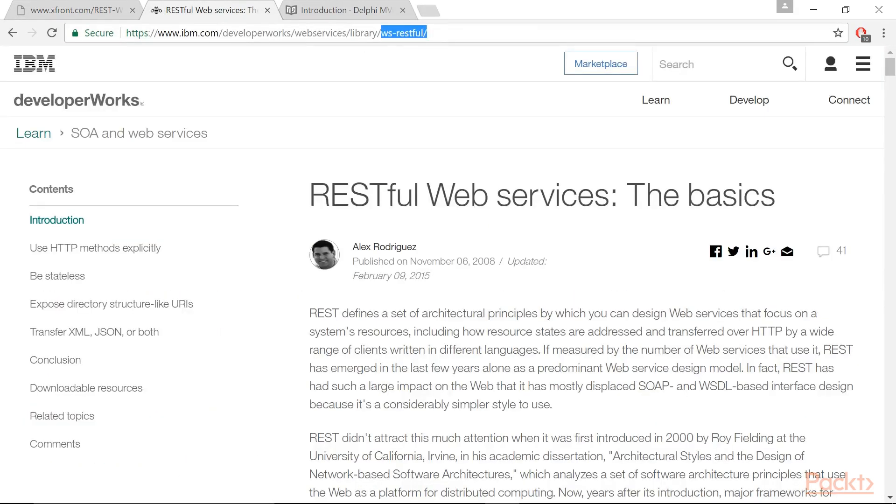
{"action": "left_click", "coordinate": [256, 32]}
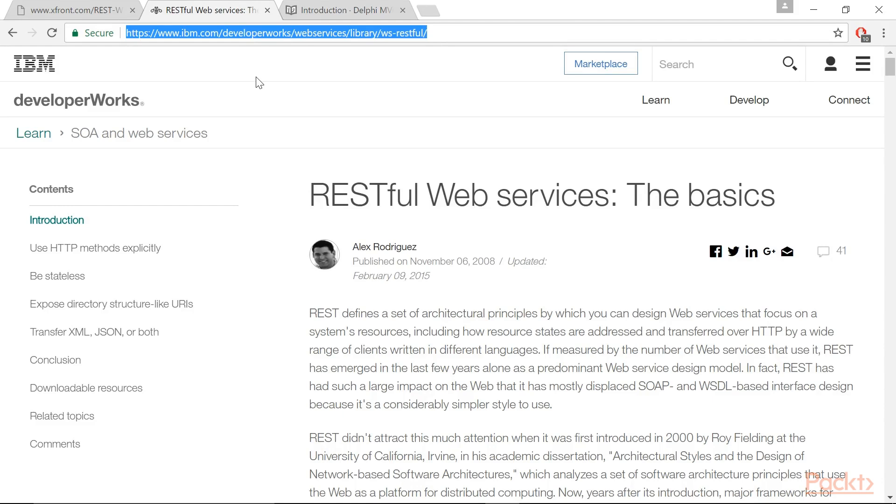
{"action": "left_click", "coordinate": [343, 9]}
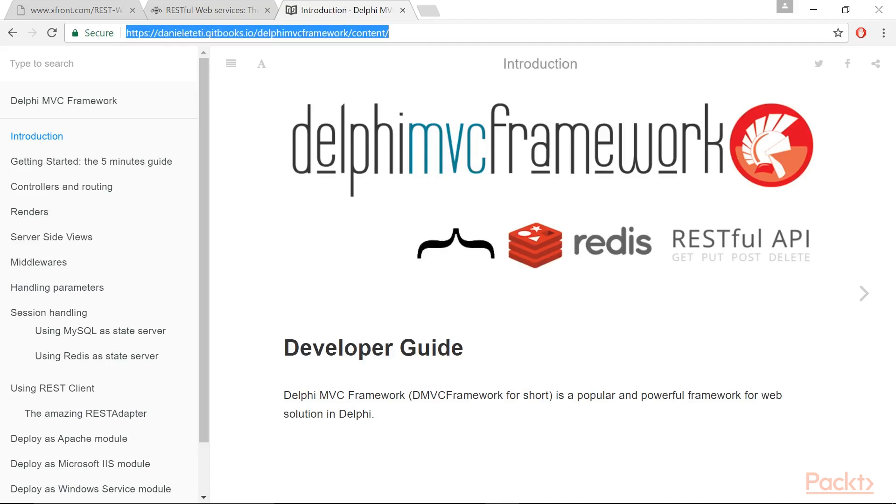
Request the gitbook PDF download URL for danieleteti/delphimvcframework.
{"action": "type", "text": "https://www.gitbook.com/download/pdf/book/danieleteti/delphimvcframework"}
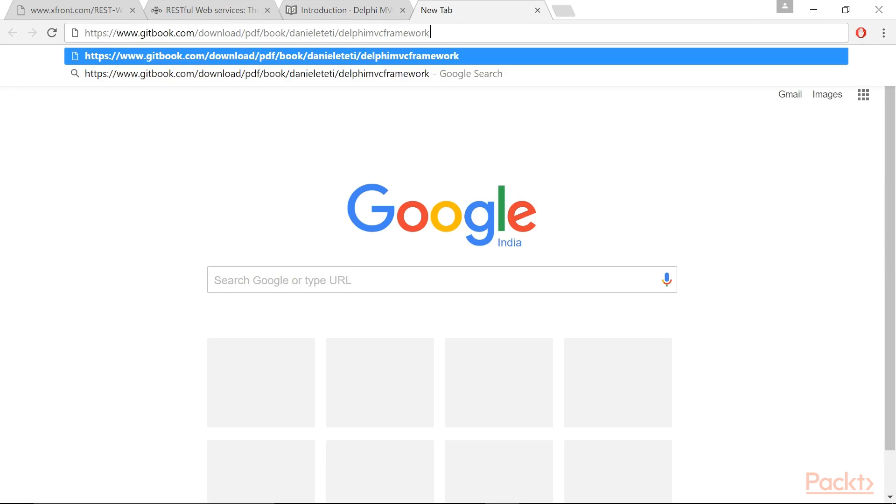
{"action": "key", "text": "Enter"}
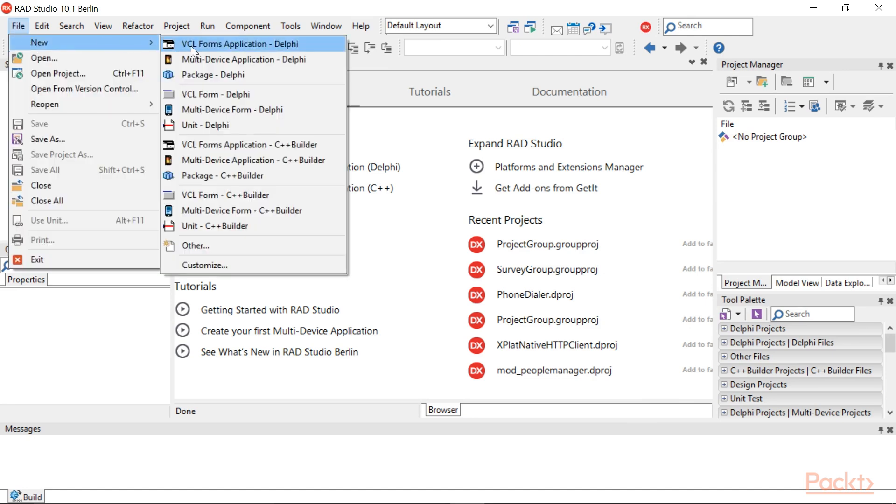
Start a new WebBroker Web Server Application from the New Items gallery.
{"action": "left_click", "coordinate": [195, 246]}
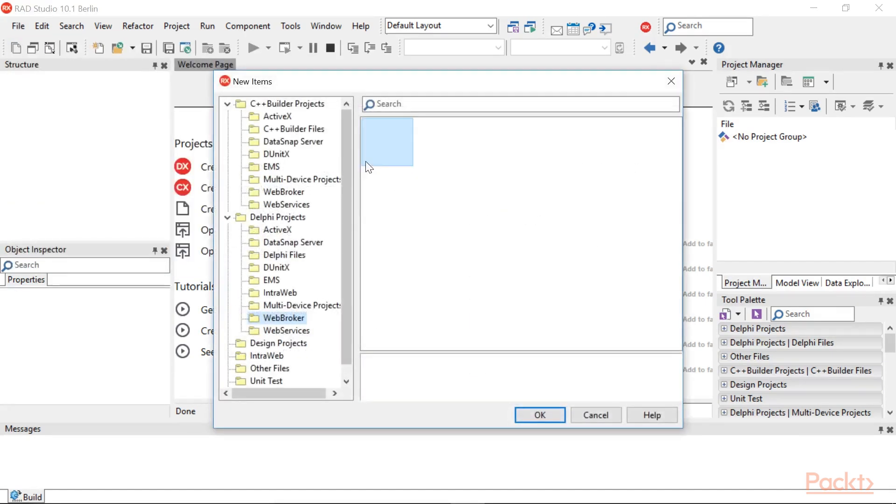
{"action": "left_click", "coordinate": [284, 317]}
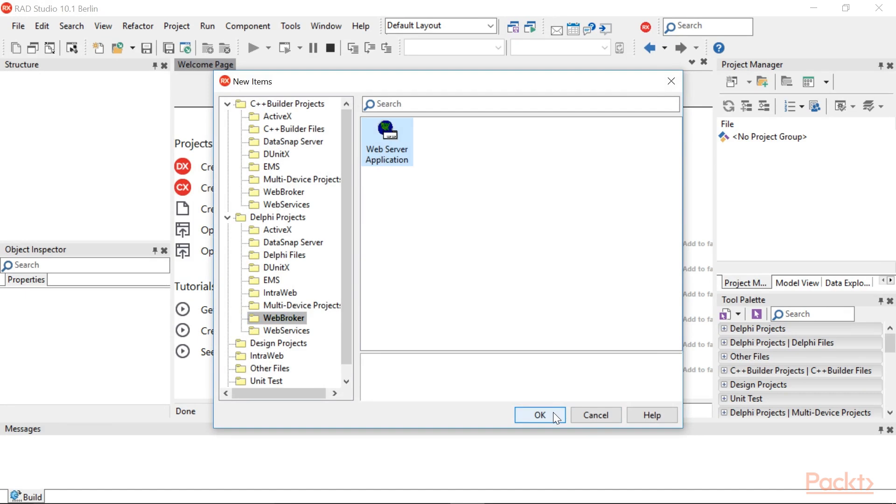
{"action": "left_click", "coordinate": [539, 414]}
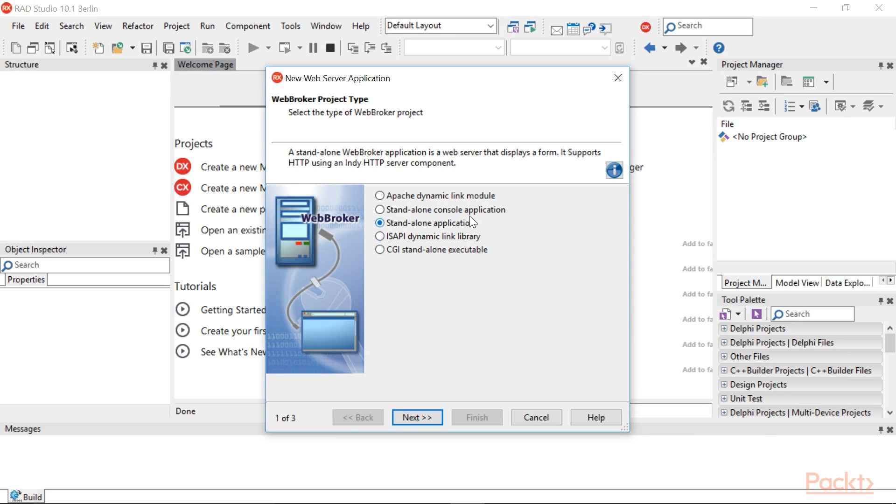
Choose a stand-alone console application and confirm HTTP port 8080 tests free.
{"action": "left_click", "coordinate": [380, 210]}
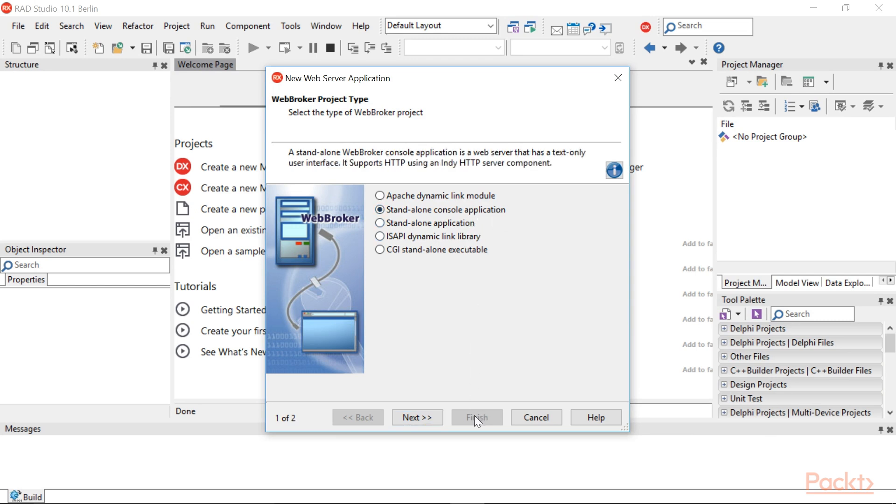
{"action": "left_click", "coordinate": [417, 418]}
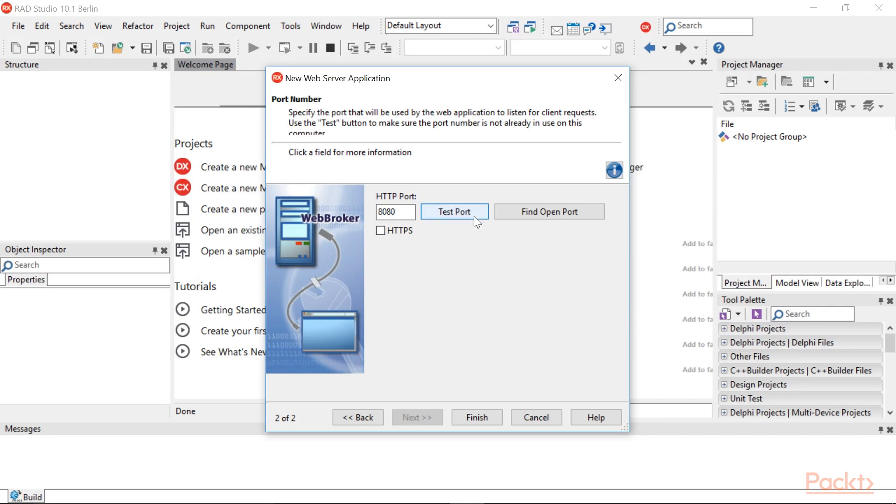
{"action": "left_click", "coordinate": [454, 212]}
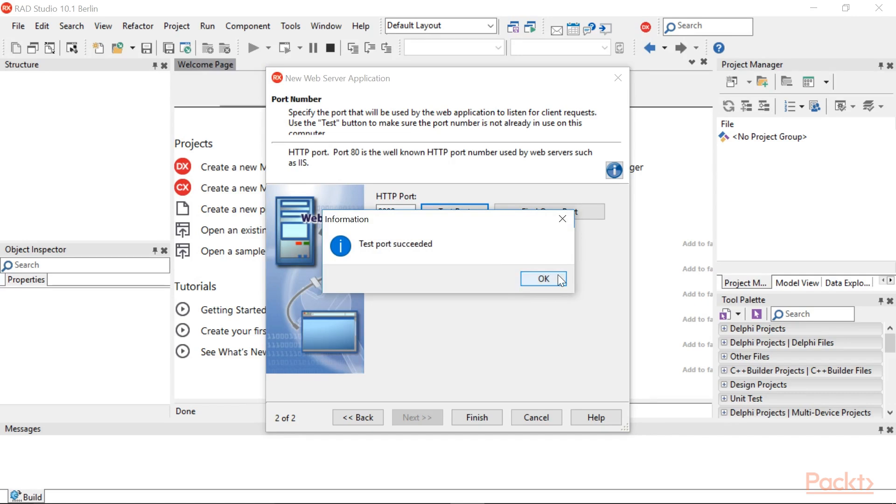
{"action": "left_click", "coordinate": [542, 279]}
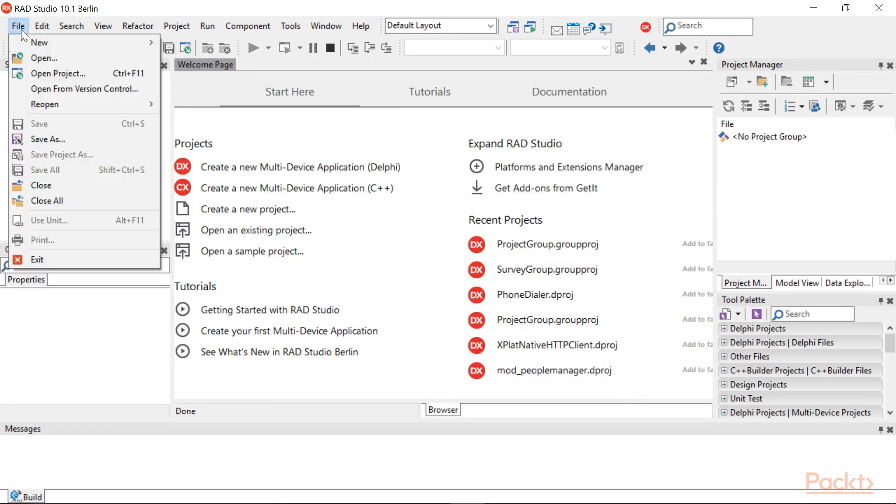
Open ProjectGroup.groupproj from the Video06 folder and make PeopleManager the current project.
{"action": "left_click", "coordinate": [58, 73]}
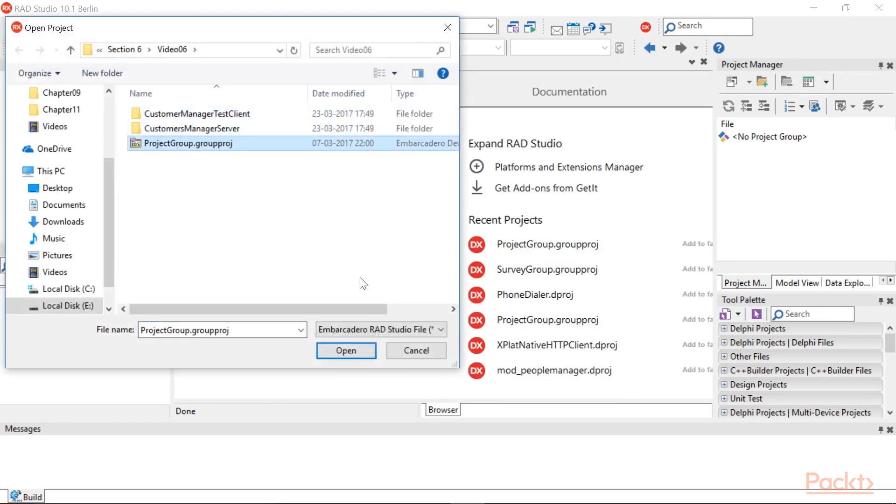
{"action": "left_click", "coordinate": [346, 350]}
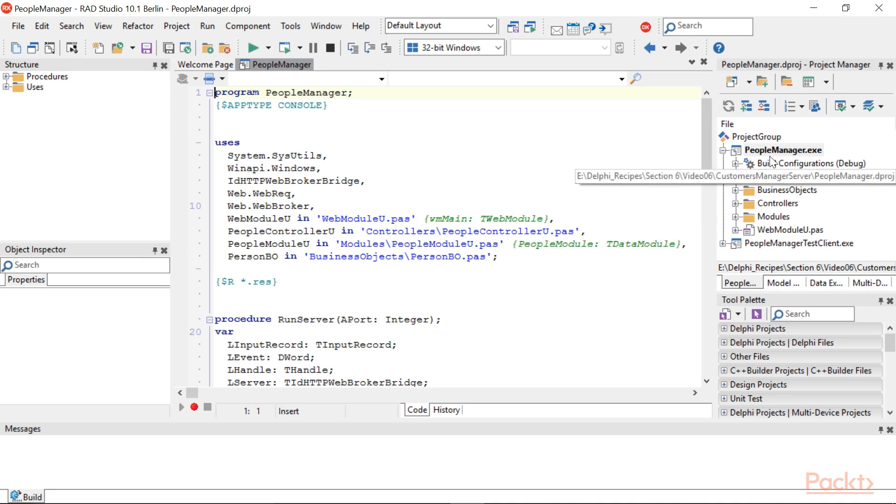
{"action": "left_click", "coordinate": [783, 149]}
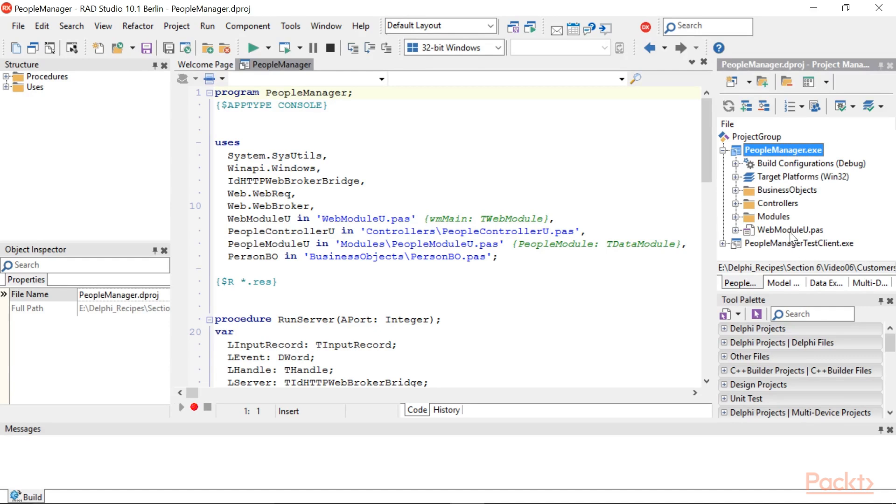
{"action": "left_click", "coordinate": [790, 230]}
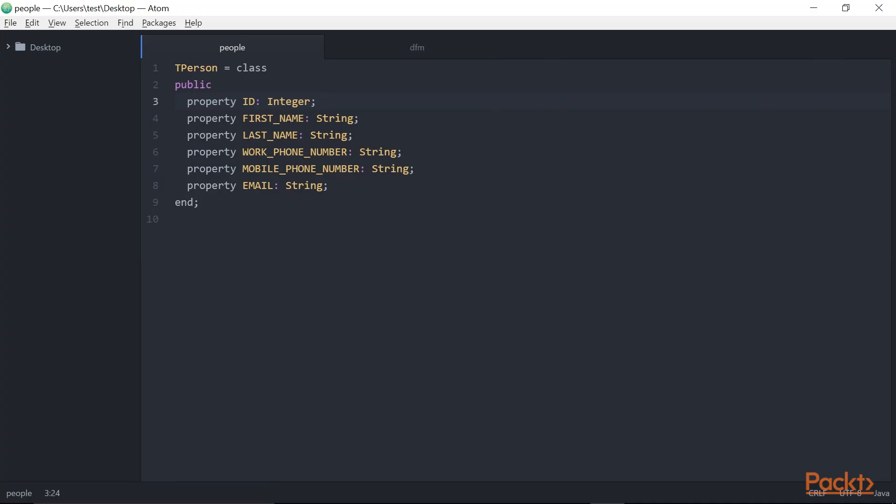
Copy the whole TPerson class text from the people file in Atom.
{"action": "key", "text": "ctrl+a"}
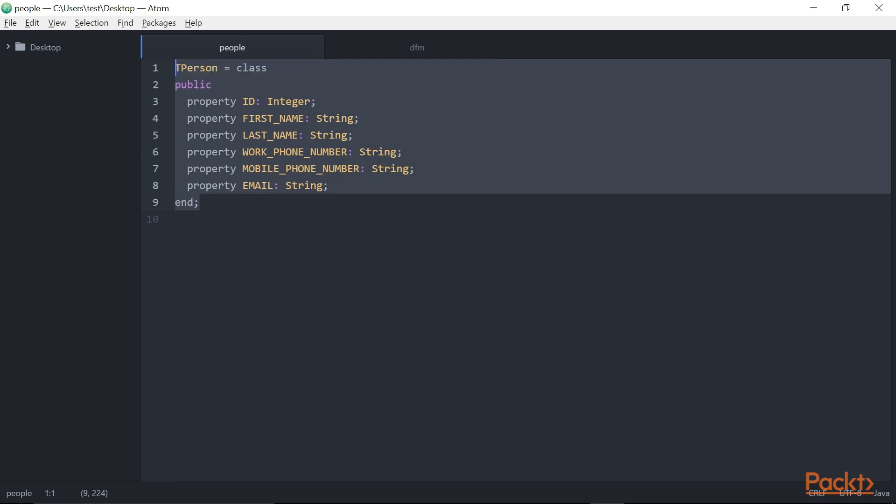
{"action": "key", "text": "ctrl+shift+c"}
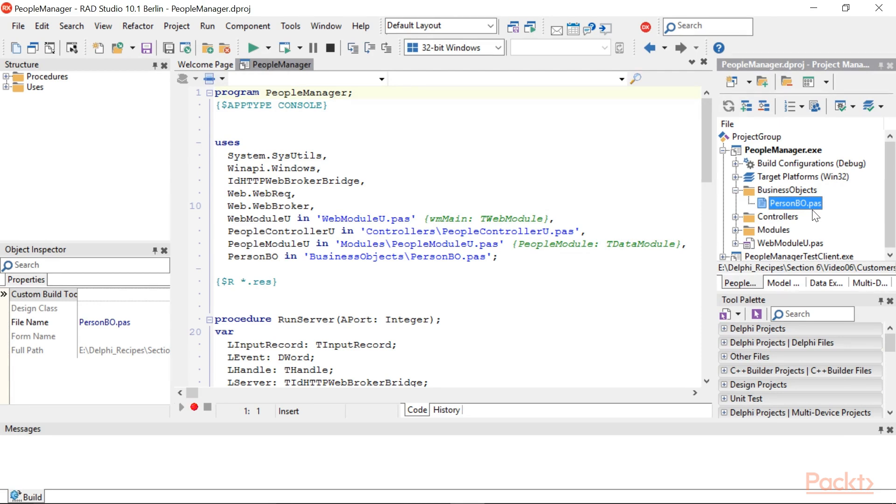
{"action": "mouse_move", "coordinate": [796, 202]}
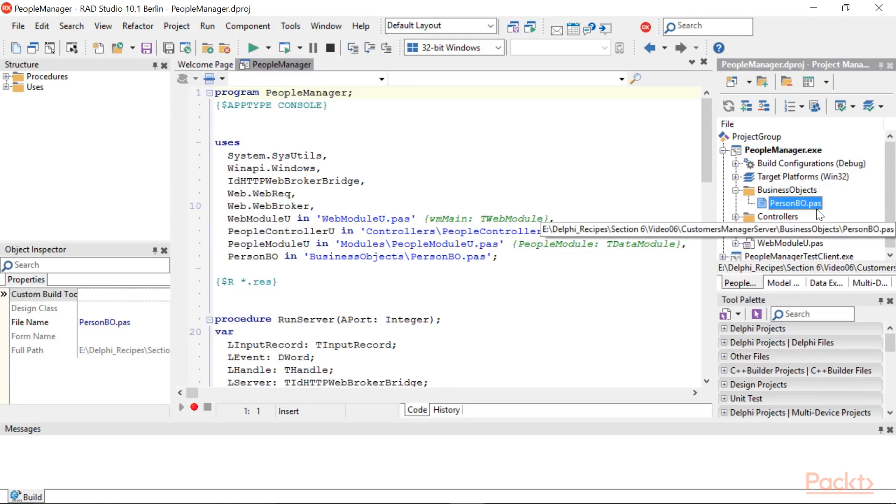
Expand Controllers and open PeopleControllerU.pas showing the TPeopleController REST actions.
{"action": "left_click", "coordinate": [788, 189]}
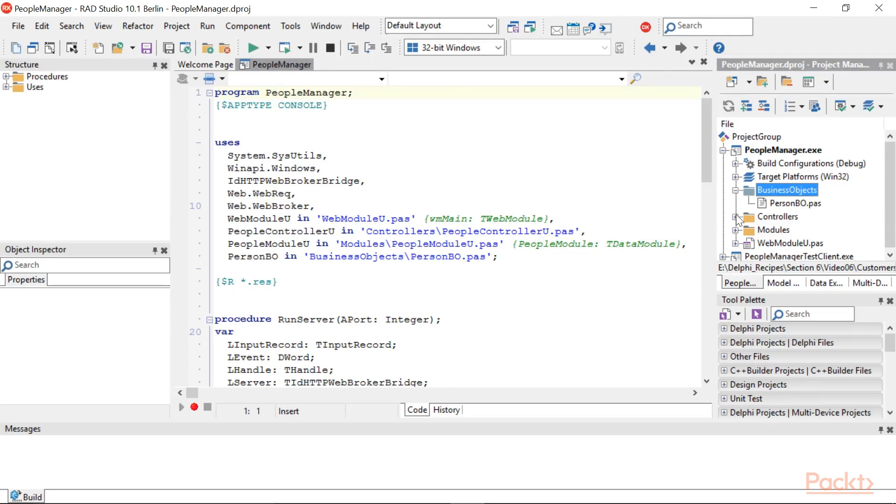
{"action": "left_click", "coordinate": [811, 229]}
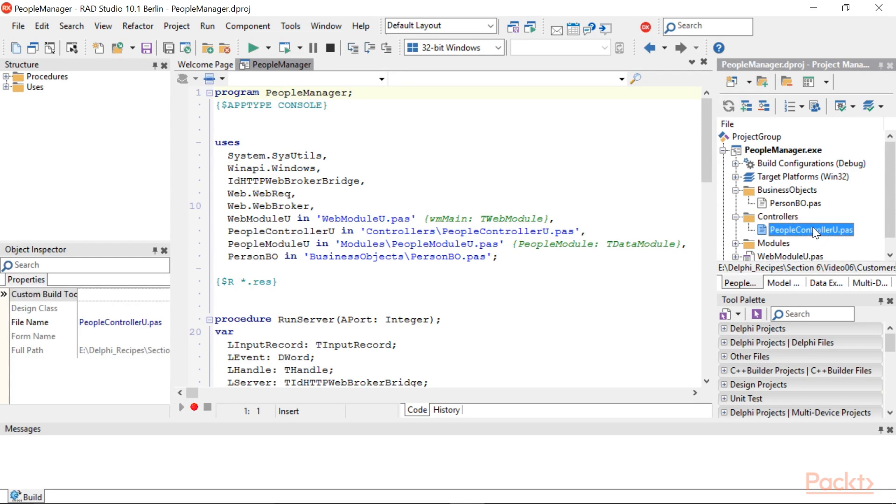
{"action": "double_click", "coordinate": [809, 229]}
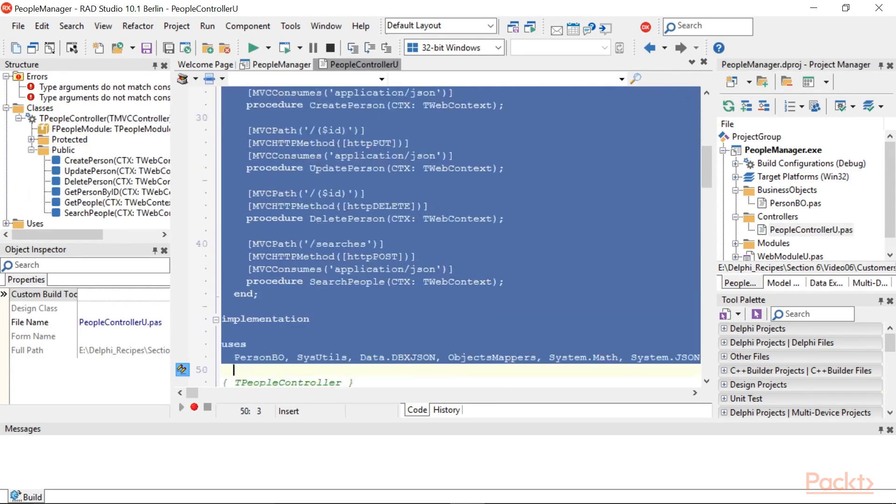
{"action": "scroll", "scroll_direction": "down", "scroll_amount": 3}
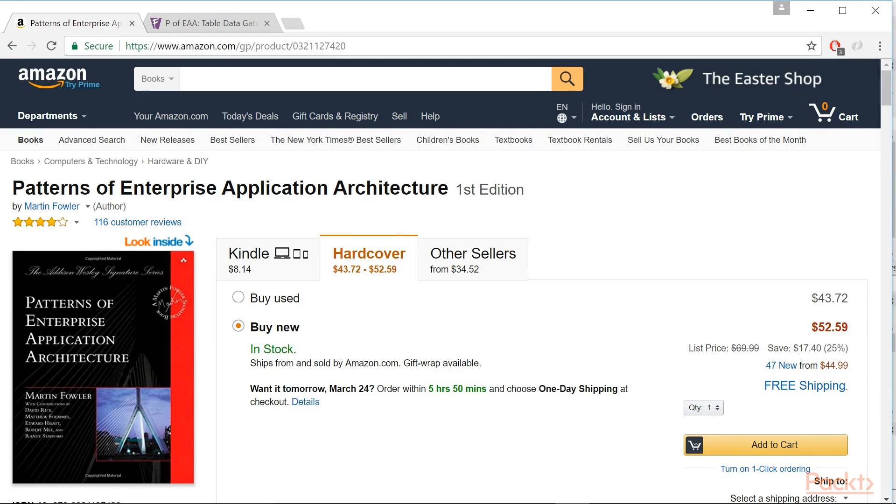
{"action": "left_click", "coordinate": [235, 47]}
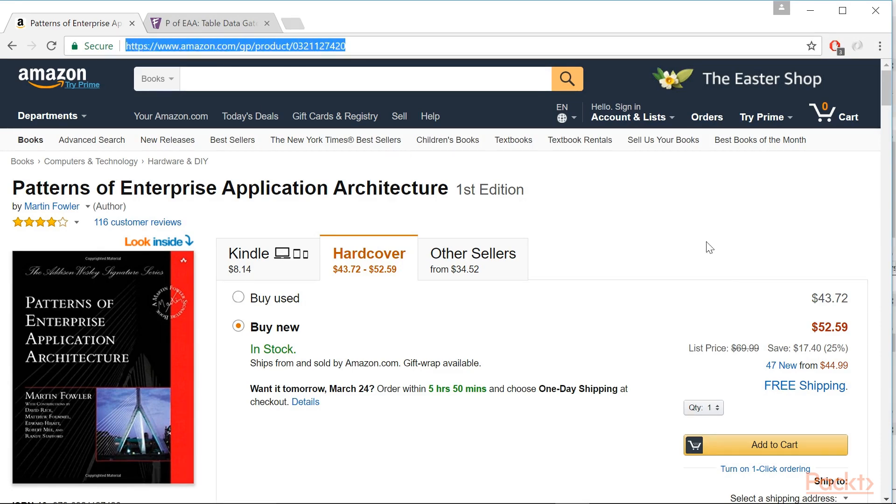
{"action": "left_click", "coordinate": [209, 22]}
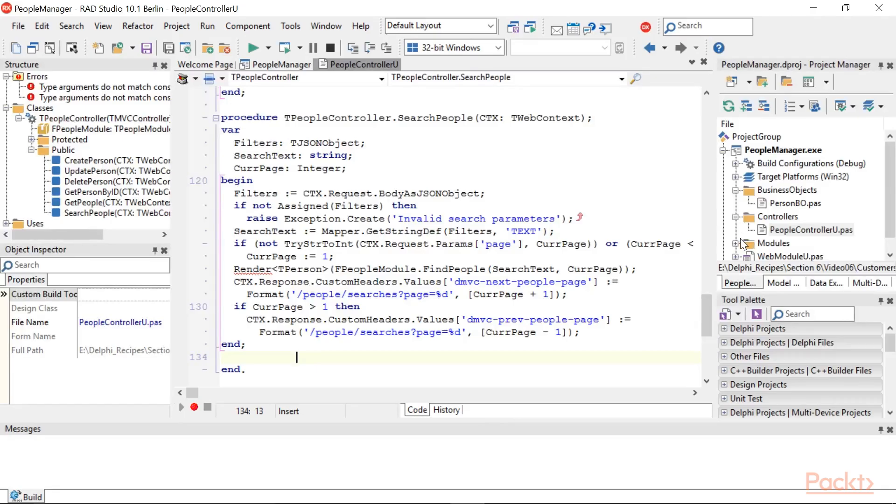
Open the PeopleModuleU data module from the Modules folder in design view.
{"action": "left_click", "coordinate": [812, 229]}
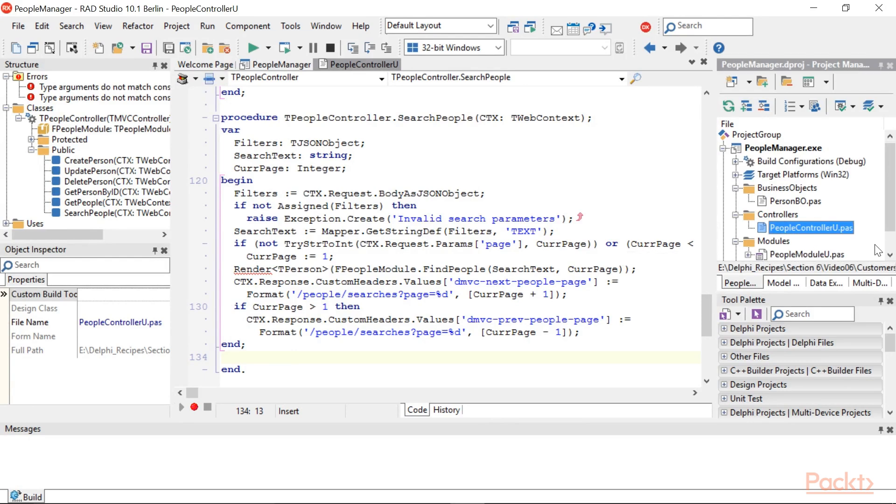
{"action": "scroll", "scroll_direction": "down", "scroll_amount": 3}
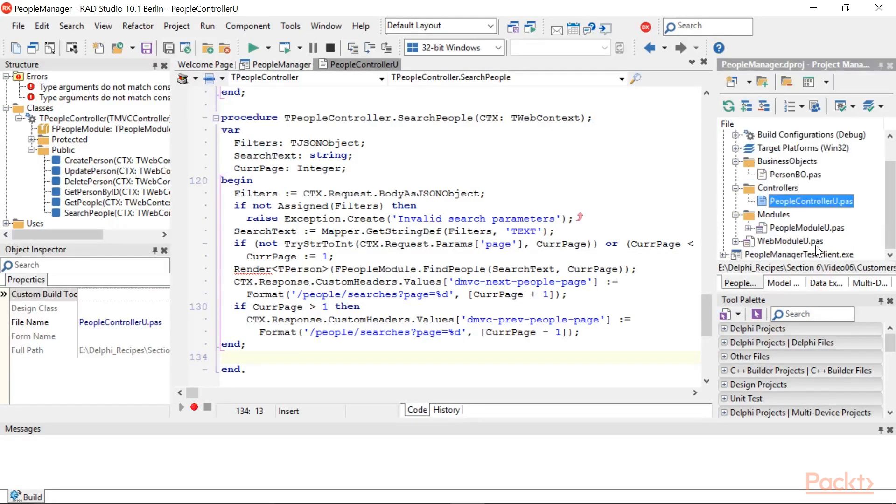
{"action": "left_click", "coordinate": [808, 228]}
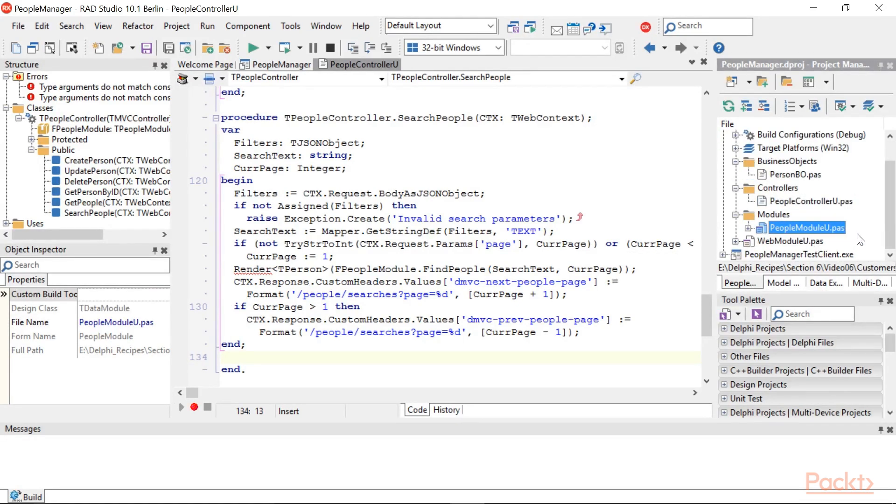
{"action": "left_click", "coordinate": [774, 214]}
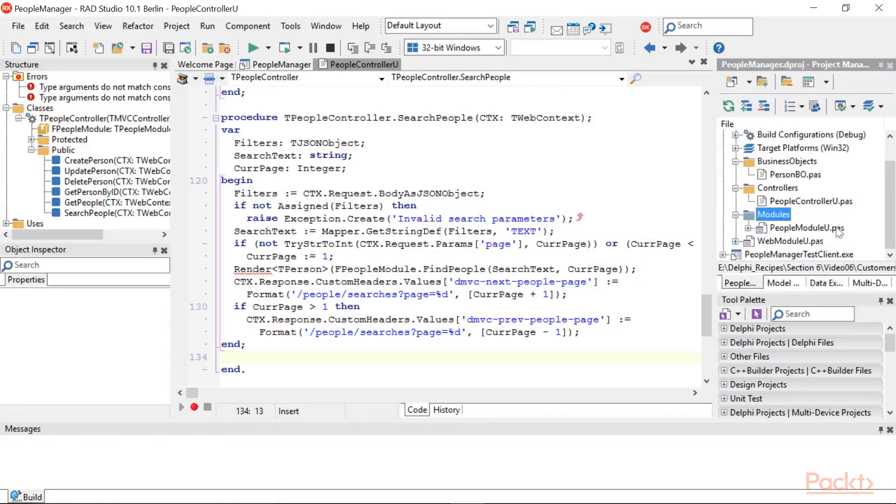
{"action": "left_click", "coordinate": [806, 227]}
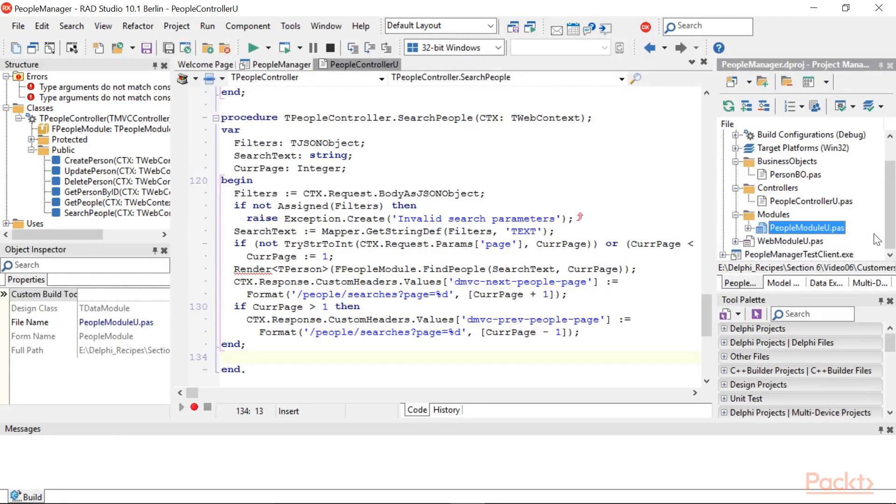
{"action": "double_click", "coordinate": [806, 215]}
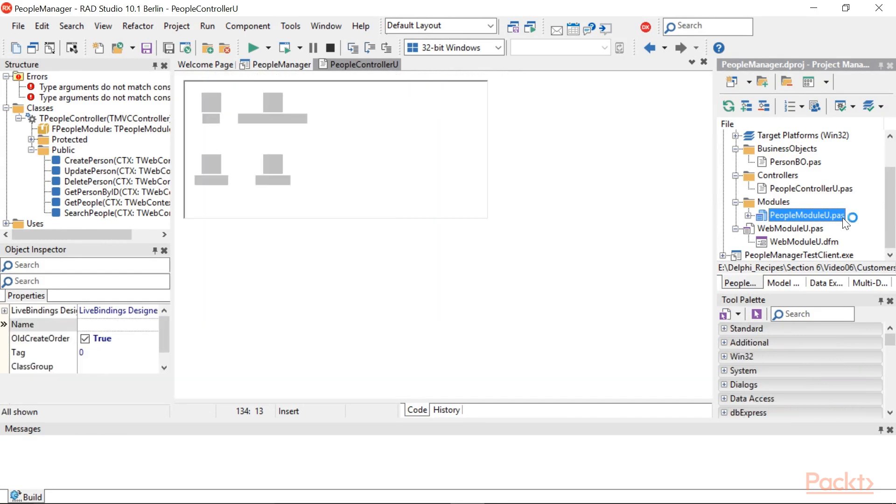
{"action": "double_click", "coordinate": [805, 215]}
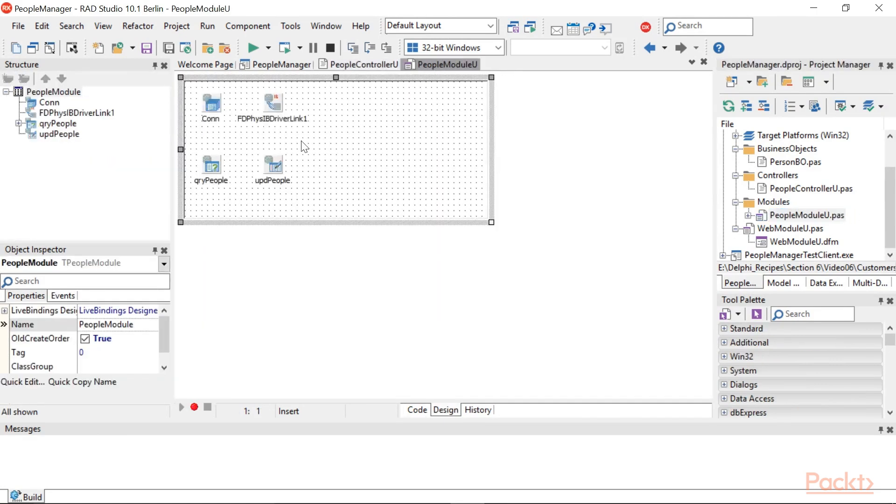
Show the Conn FireDAC connection settings with IB driver and Local protocol.
{"action": "double_click", "coordinate": [211, 103]}
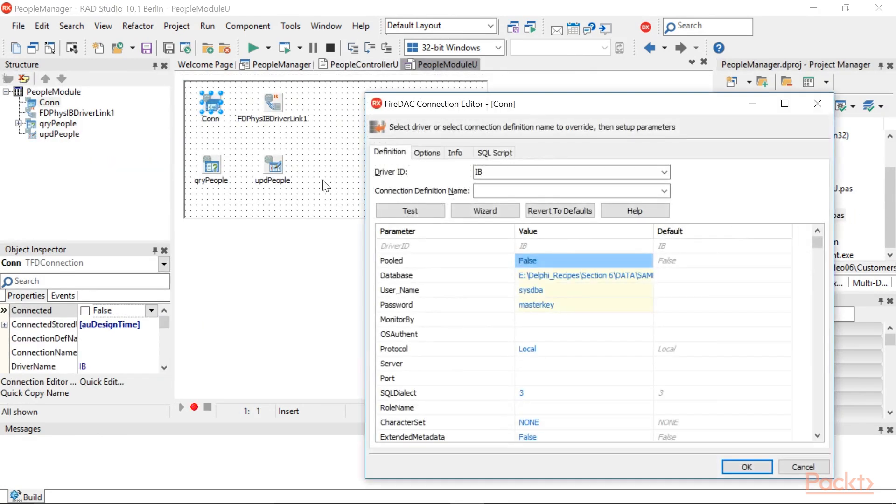
{"action": "left_click", "coordinate": [577, 275]}
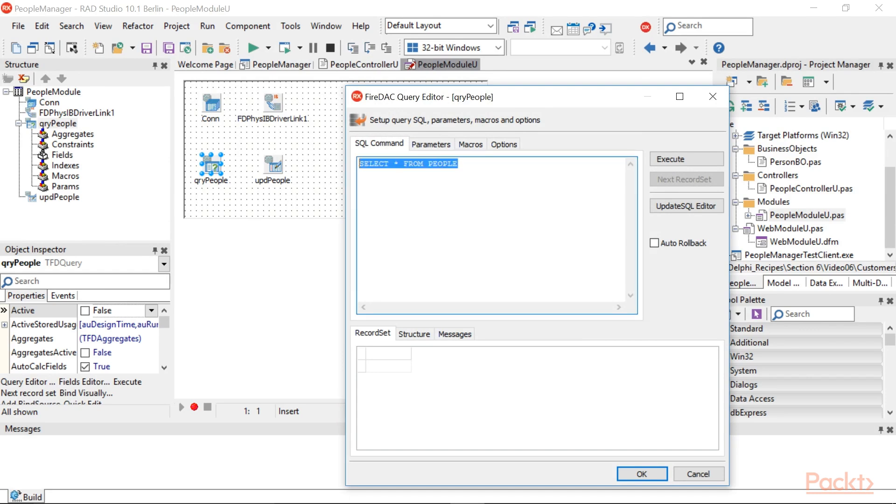
Execute SELECT * FROM PEOPLE in the qryPeople editor, listing rows like Daniele Teti.
{"action": "left_click", "coordinate": [687, 158]}
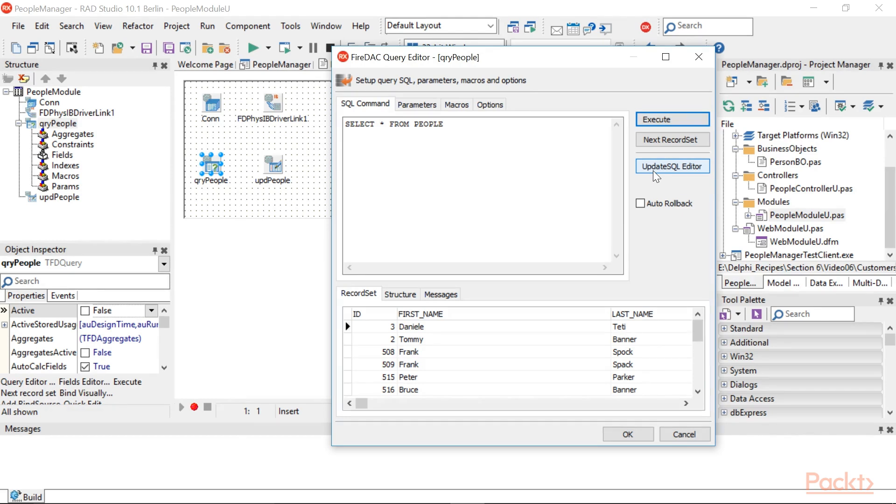
Review and confirm the updPeople update SQL settings, then close the people query preview.
{"action": "left_click", "coordinate": [672, 166]}
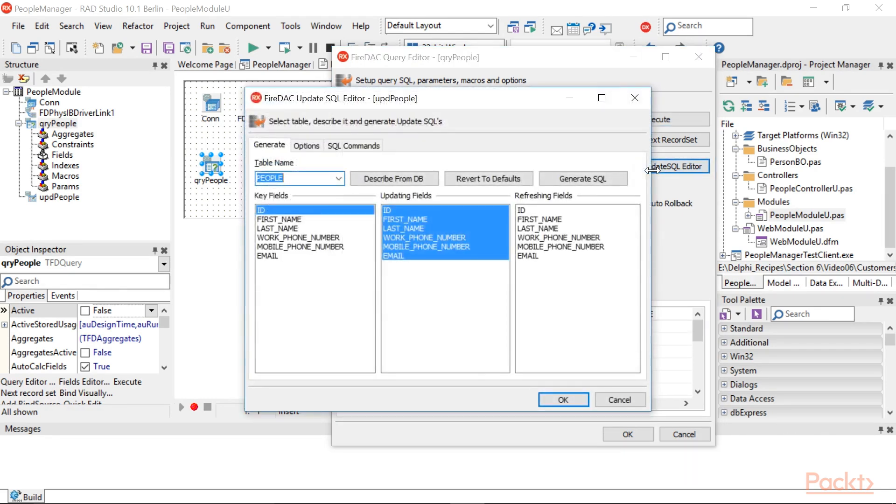
{"action": "mouse_move", "coordinate": [509, 203]}
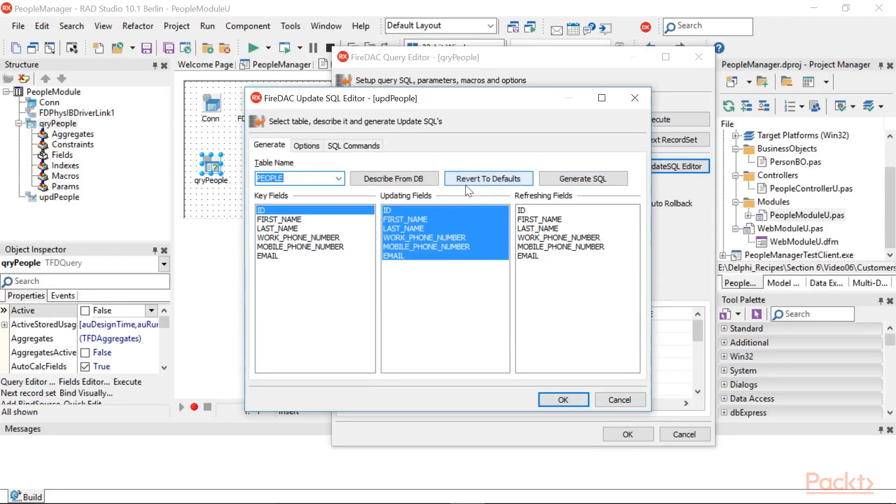
{"action": "mouse_move", "coordinate": [442, 153]}
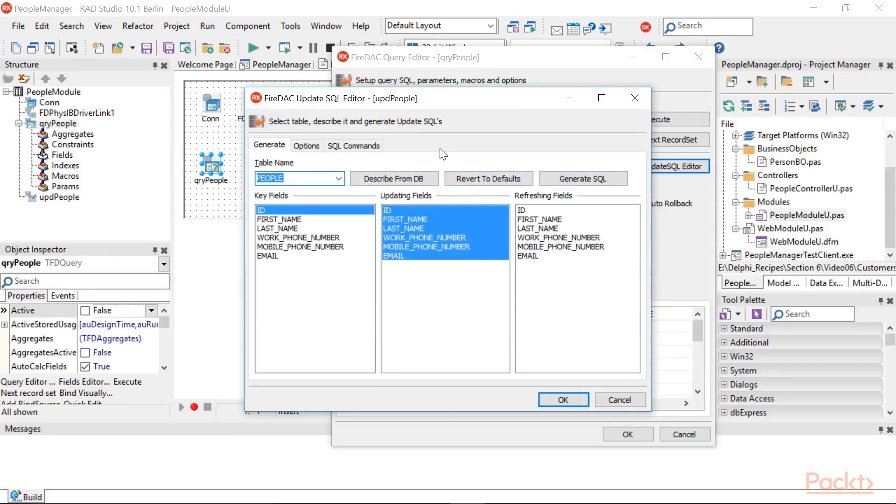
{"action": "mouse_move", "coordinate": [417, 271]}
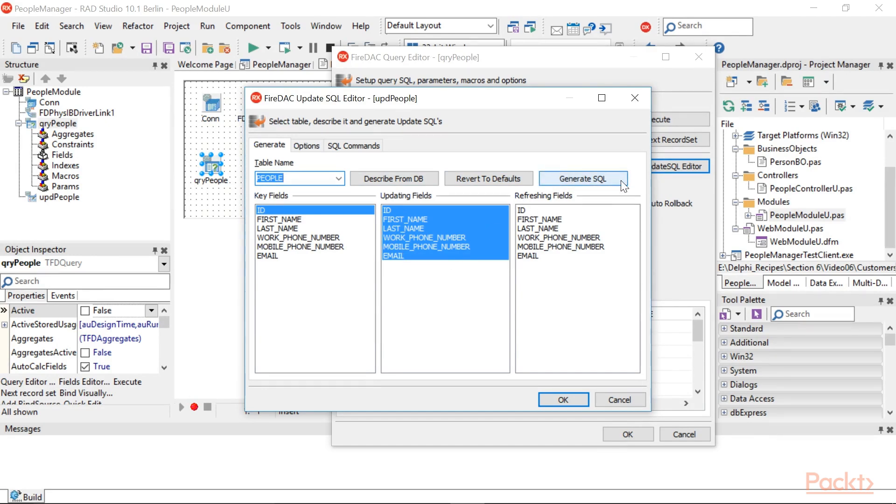
{"action": "left_click", "coordinate": [562, 399]}
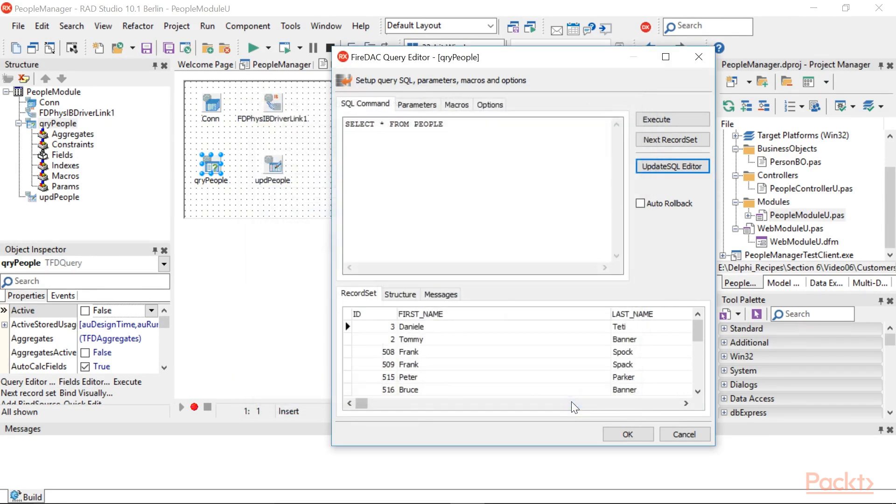
{"action": "mouse_move", "coordinate": [572, 395]}
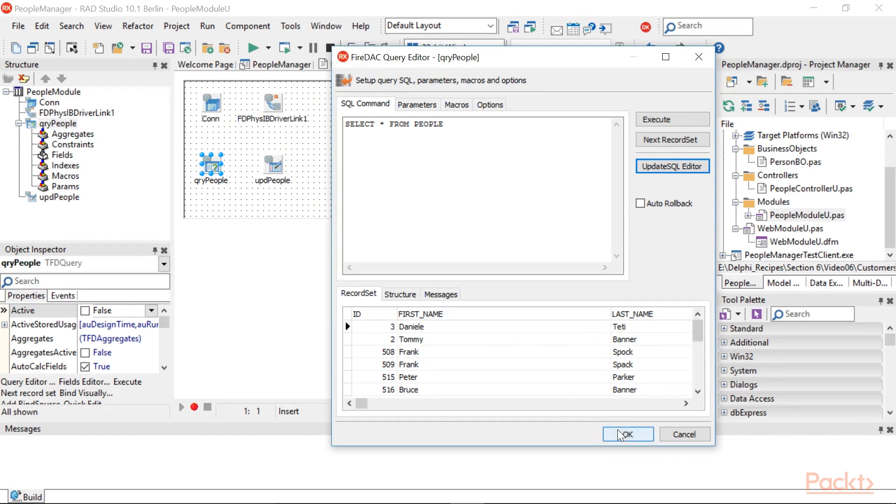
{"action": "left_click", "coordinate": [628, 434]}
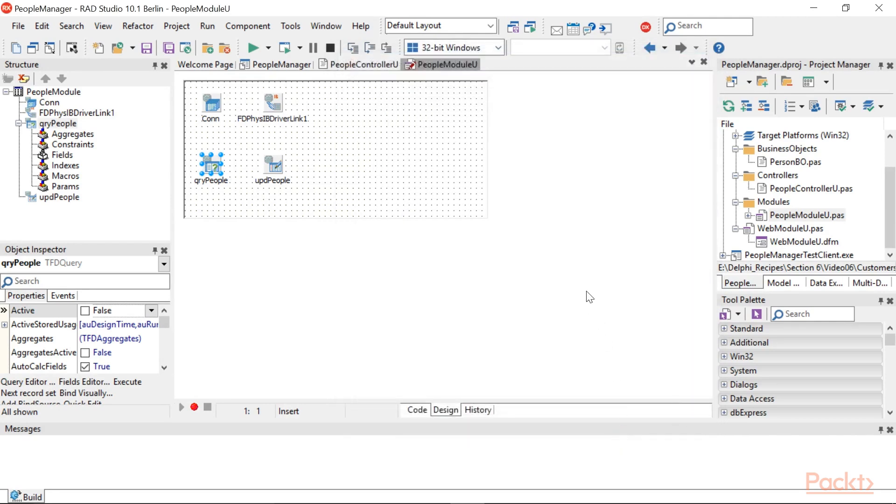
{"action": "mouse_move", "coordinate": [586, 281]}
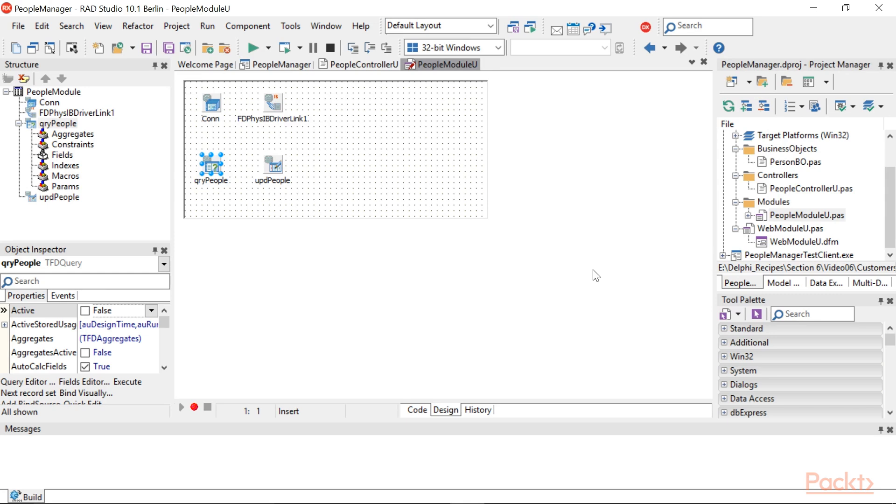
Review the PeopleModuleU source down through CreatePerson, DeletePerson and ConnBeforeConnect.
{"action": "left_click", "coordinate": [419, 409]}
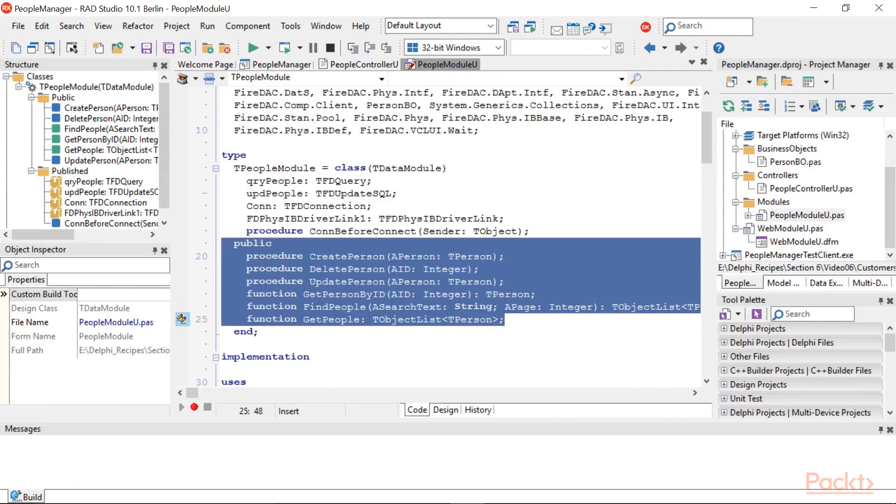
{"action": "scroll", "scroll_direction": "down", "scroll_amount": 3}
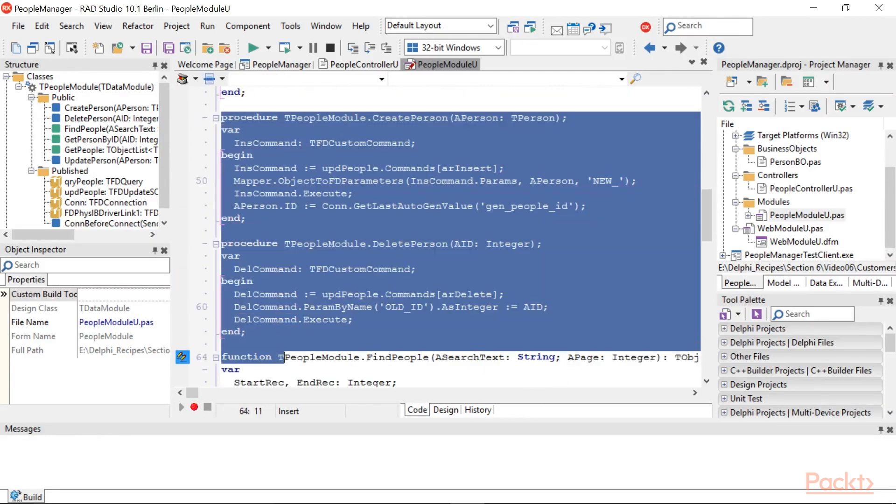
{"action": "scroll", "scroll_direction": "down", "scroll_amount": 3}
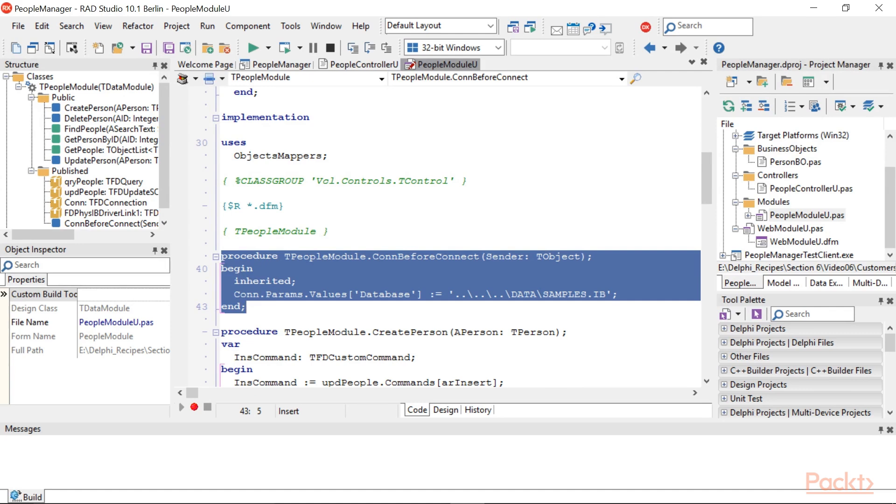
{"action": "mouse_move", "coordinate": [740, 248]}
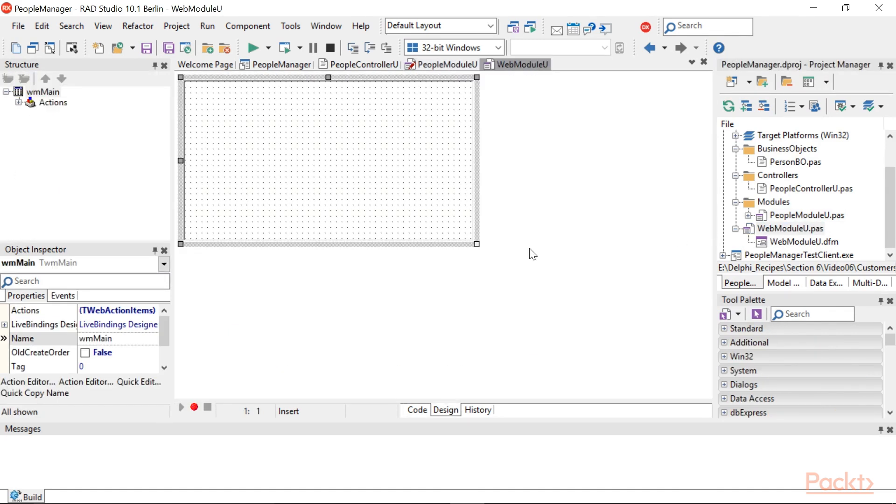
Show the WebModuleU source and select the uses PeopleControllerU line.
{"action": "left_click", "coordinate": [416, 410]}
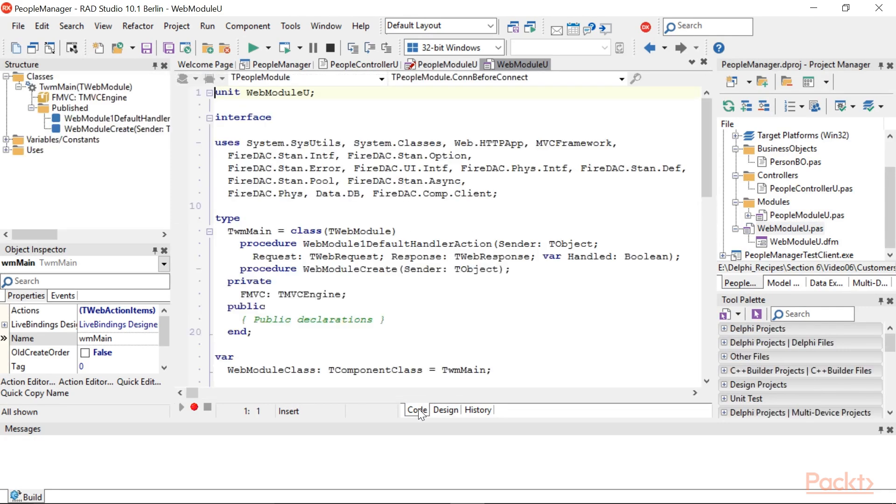
{"action": "scroll", "scroll_direction": "down", "scroll_amount": 3}
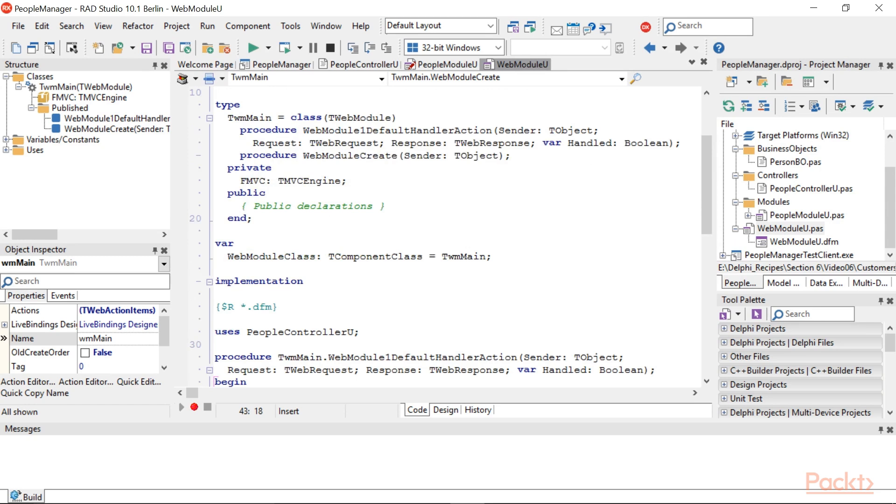
{"action": "triple_click", "coordinate": [286, 333]}
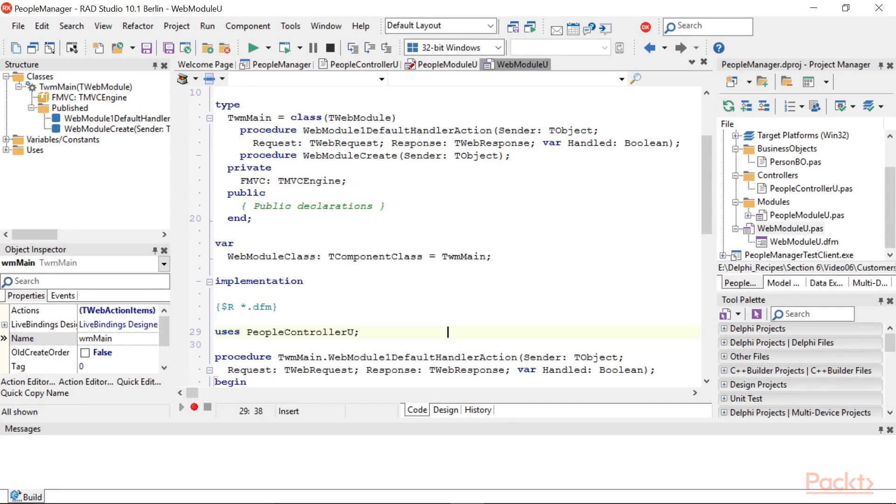
Compile and launch the PeopleManager project from the Project Manager.
{"action": "right_click", "coordinate": [752, 149]}
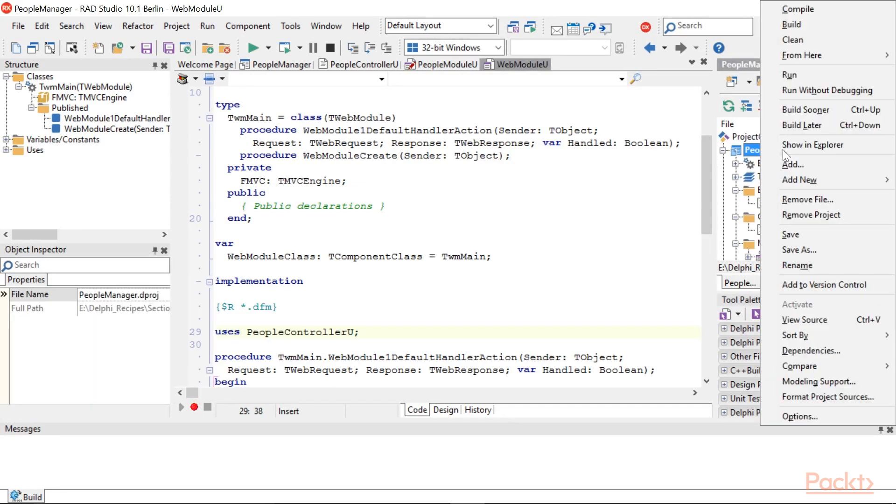
{"action": "left_click", "coordinate": [799, 9]}
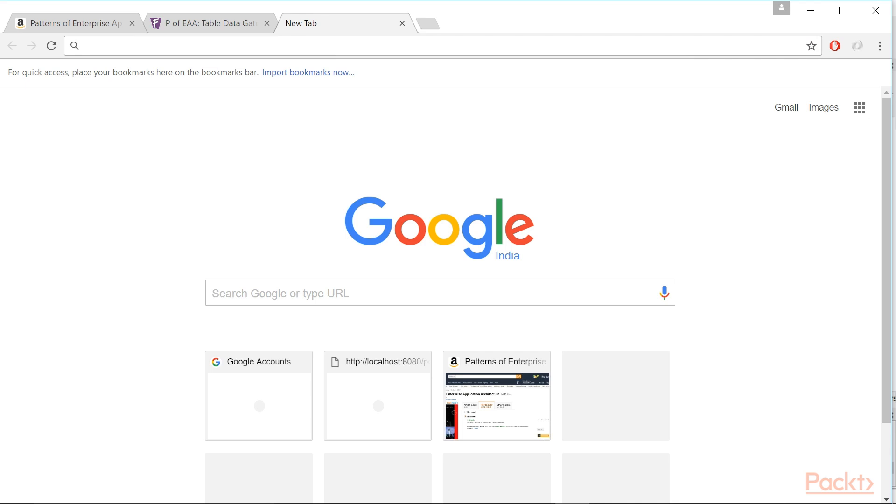
Load localhost:8080/people in the browser to fetch the people JSON list.
{"action": "type", "text": "localhost:8080/people"}
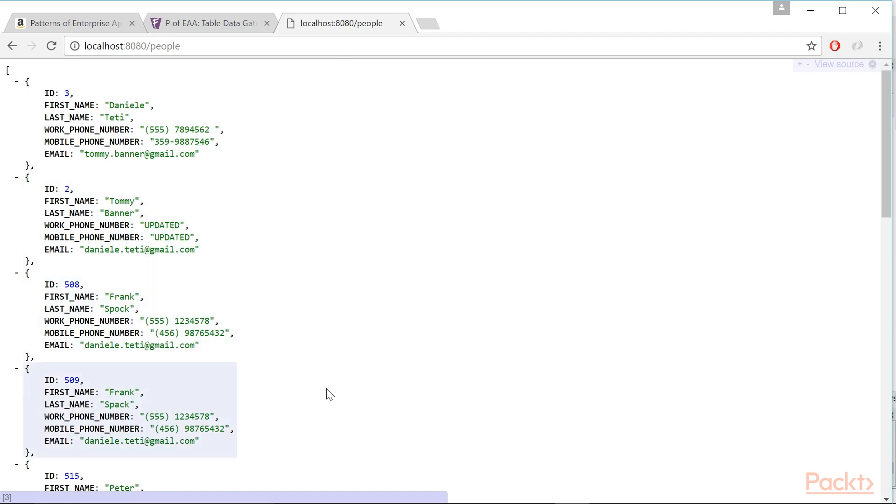
{"action": "mouse_move", "coordinate": [331, 409]}
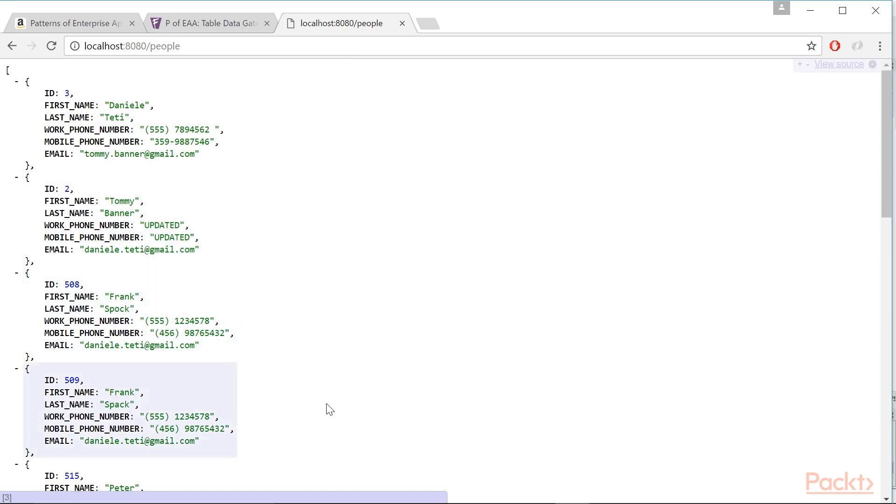
{"action": "mouse_move", "coordinate": [329, 394]}
{"action": "type", "text": "/"}
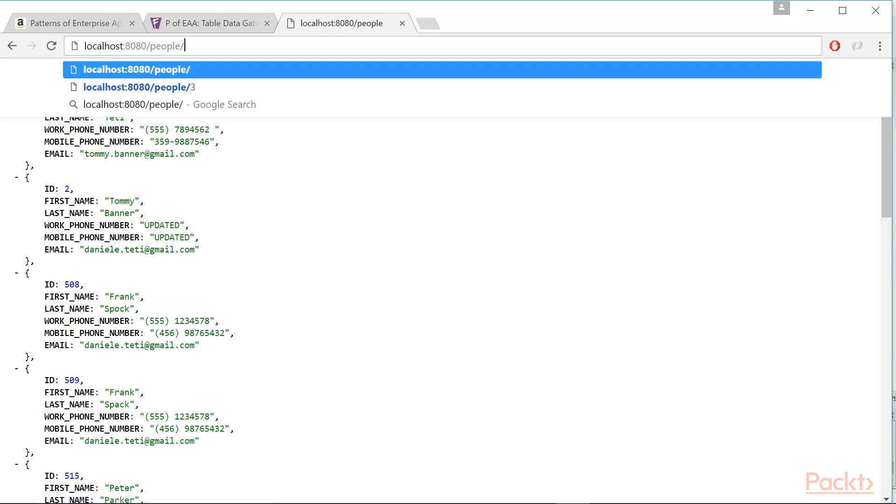
{"action": "left_click", "coordinate": [139, 86]}
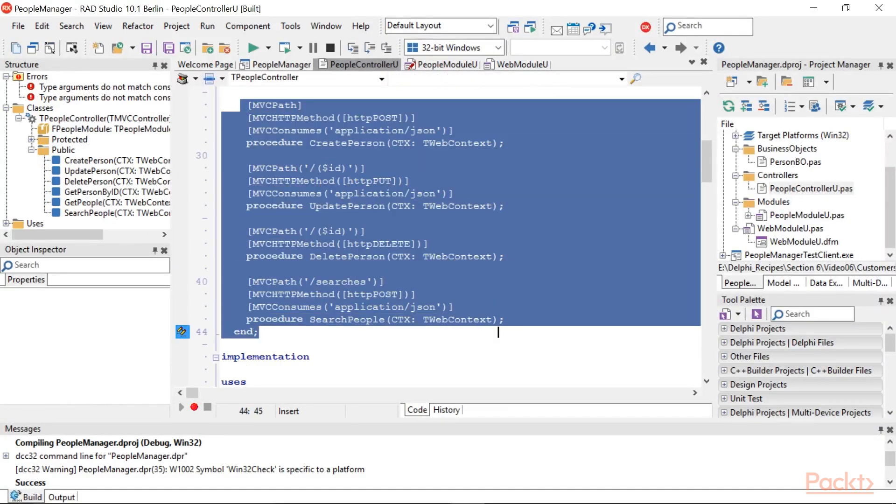
Review PeopleControllerU down to SearchPeople and place the cursor at its end.
{"action": "scroll", "scroll_direction": "down", "scroll_amount": 3}
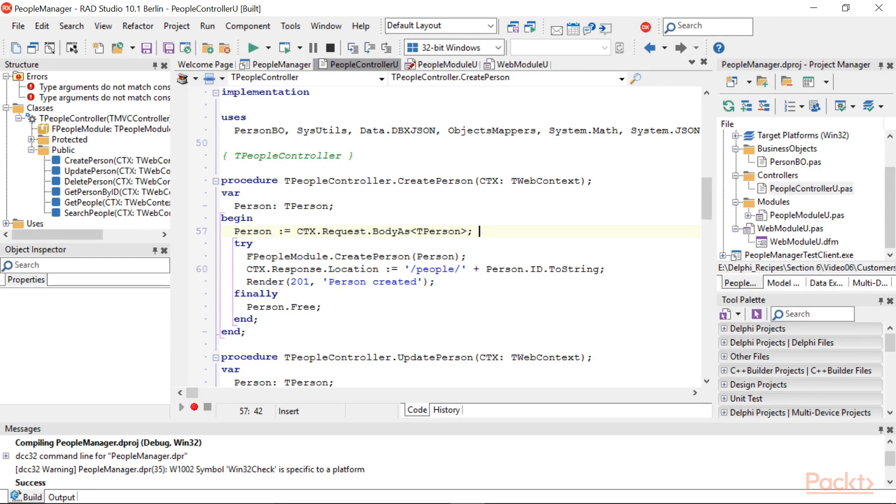
{"action": "scroll", "scroll_direction": "down", "scroll_amount": 3}
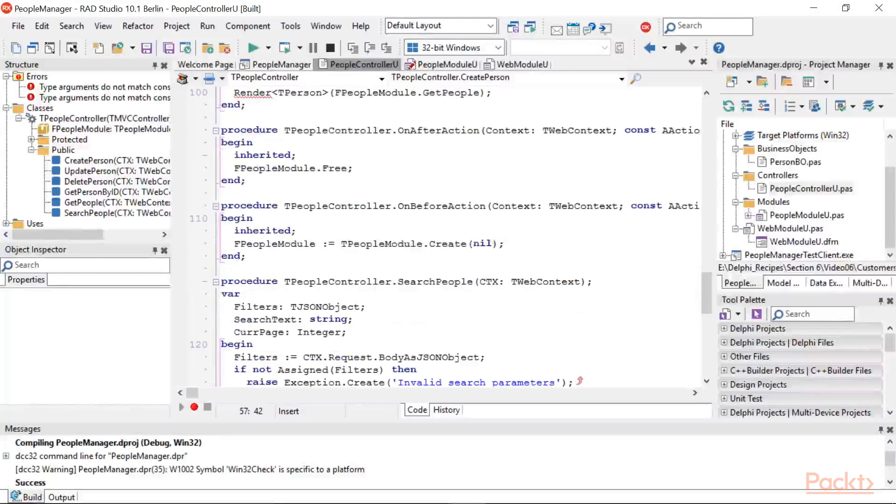
{"action": "scroll", "scroll_direction": "down", "scroll_amount": 3}
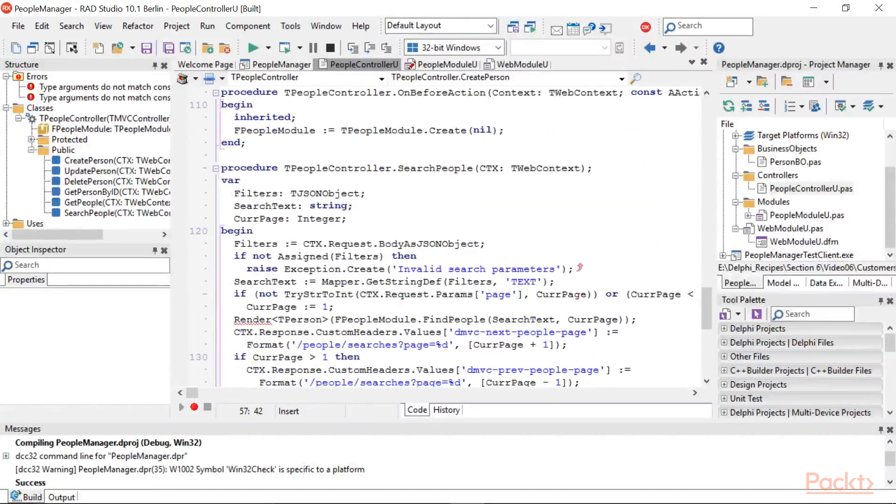
{"action": "scroll", "scroll_direction": "down", "scroll_amount": 3}
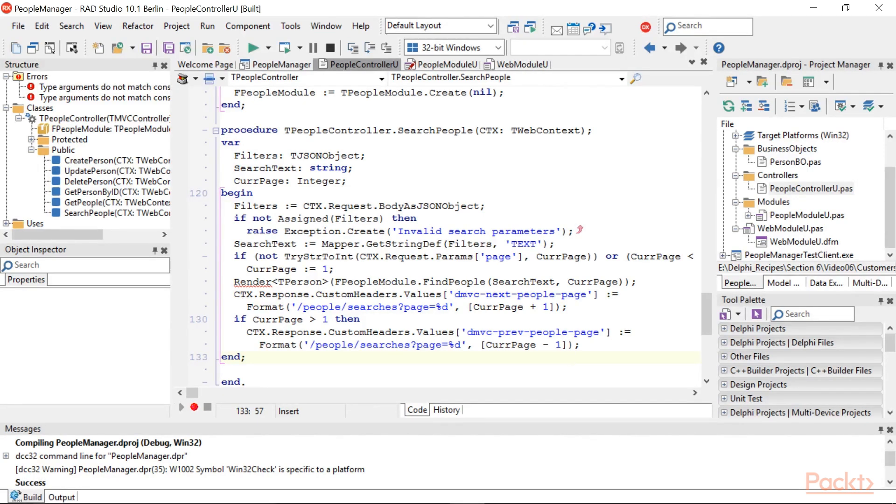
{"action": "left_click", "coordinate": [574, 357]}
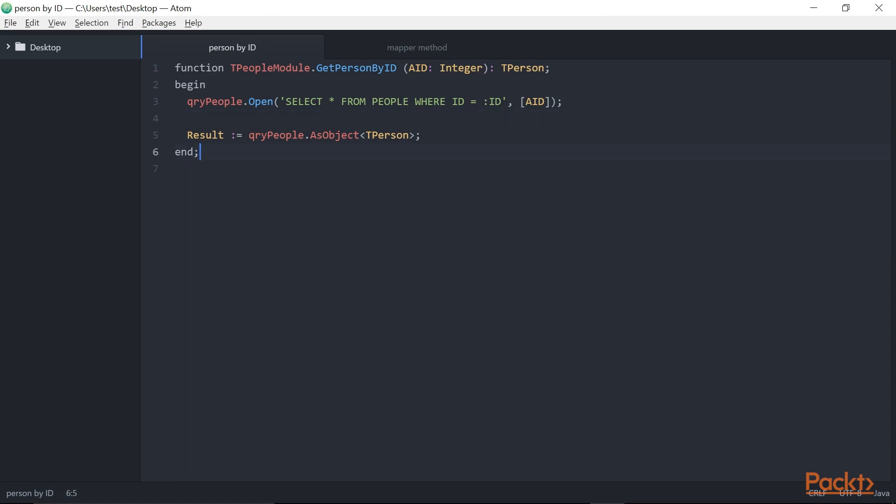
Select the whole GetPersonByID snippet, then switch to the CreatePerson mapper method snippet.
{"action": "key", "text": "ctrl+a"}
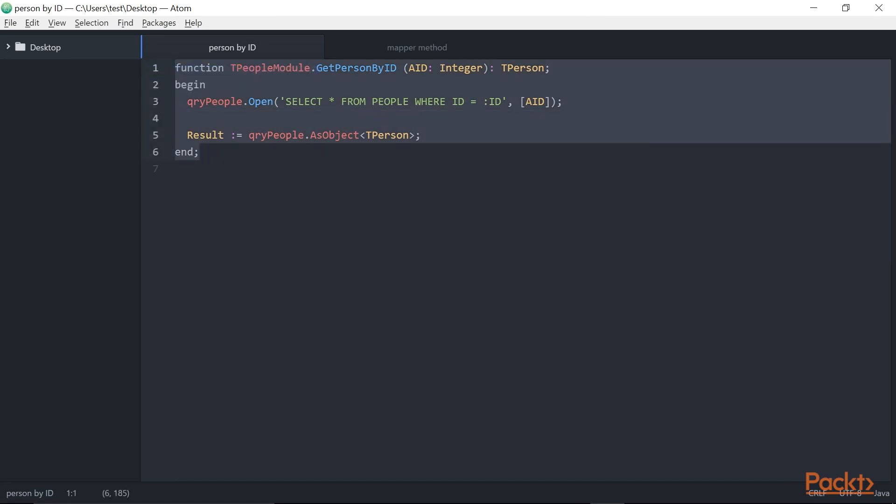
{"action": "mouse_move", "coordinate": [417, 48]}
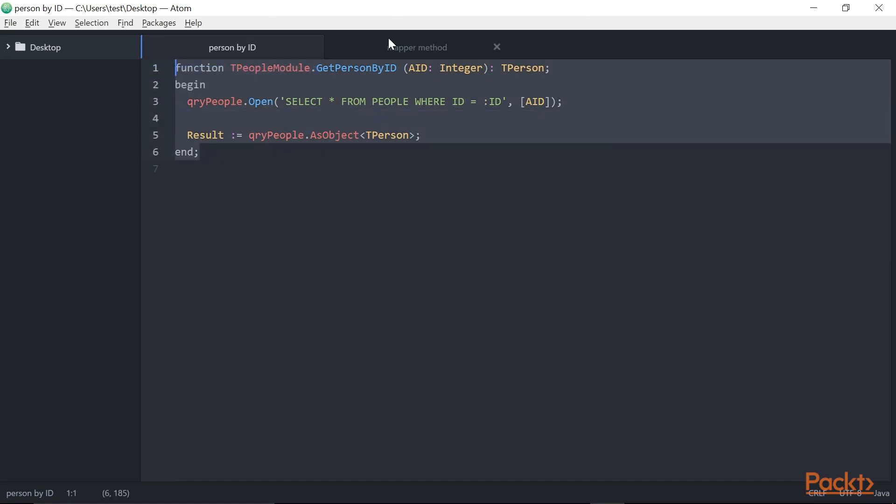
{"action": "left_click", "coordinate": [417, 46]}
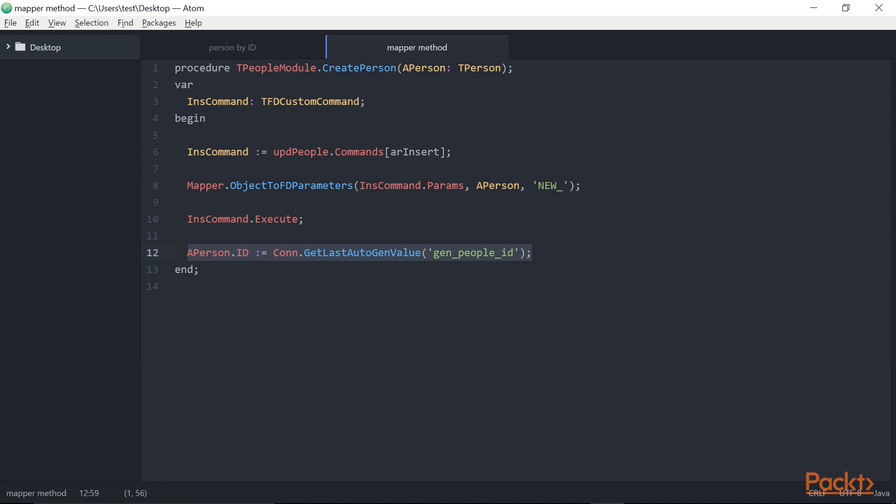
{"action": "left_click", "coordinate": [533, 253]}
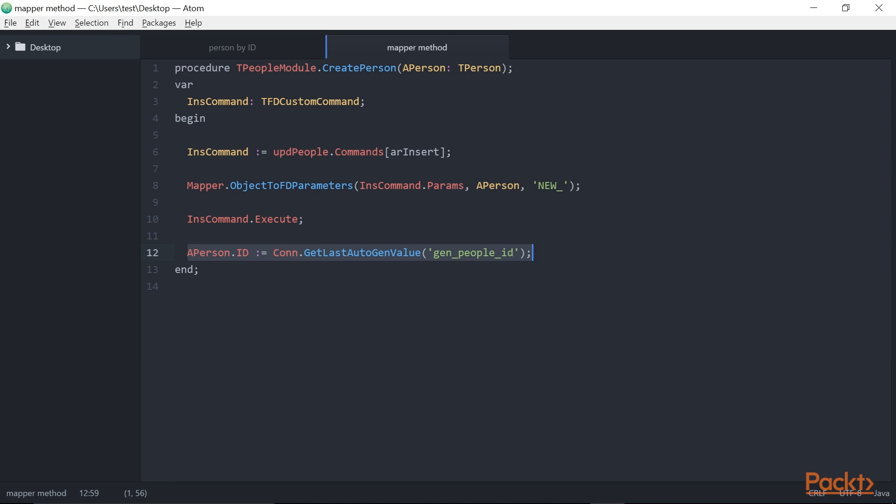